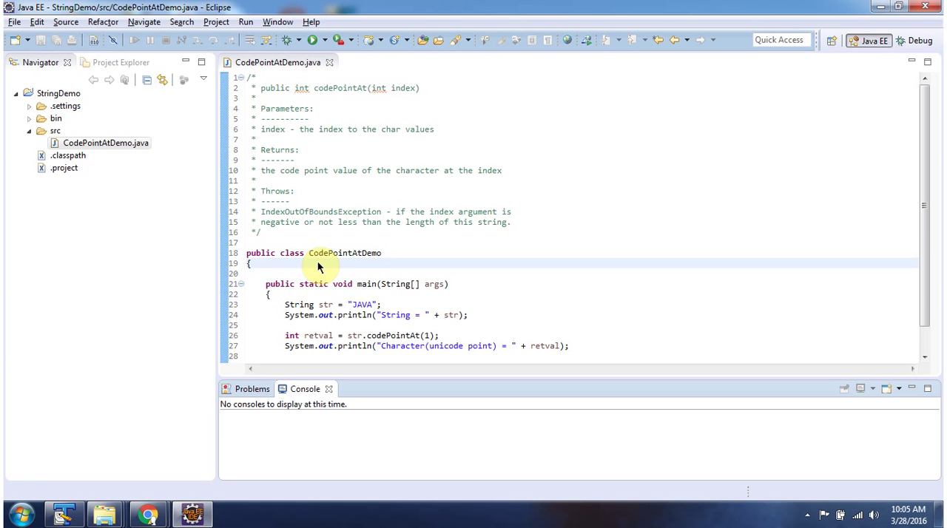
pyautogui.moveTo(363, 293)
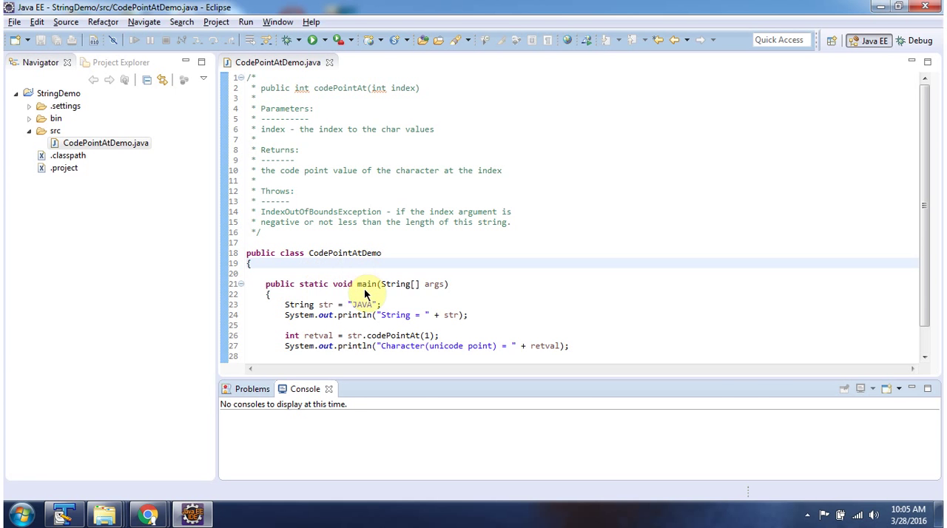
# Step: Run CodePointAtDemo as a Java Application; console prints String = JAVA and code point 65
pyautogui.click(313, 40)
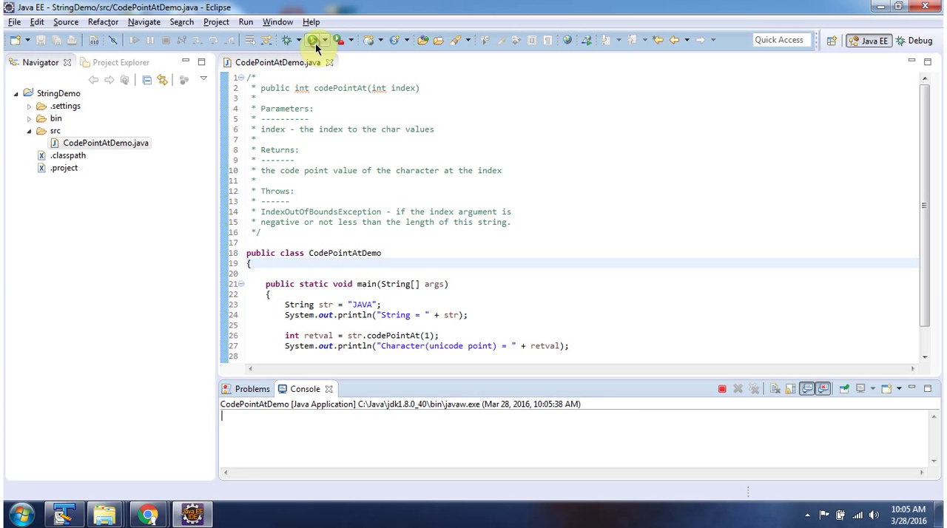
pyautogui.click(314, 40)
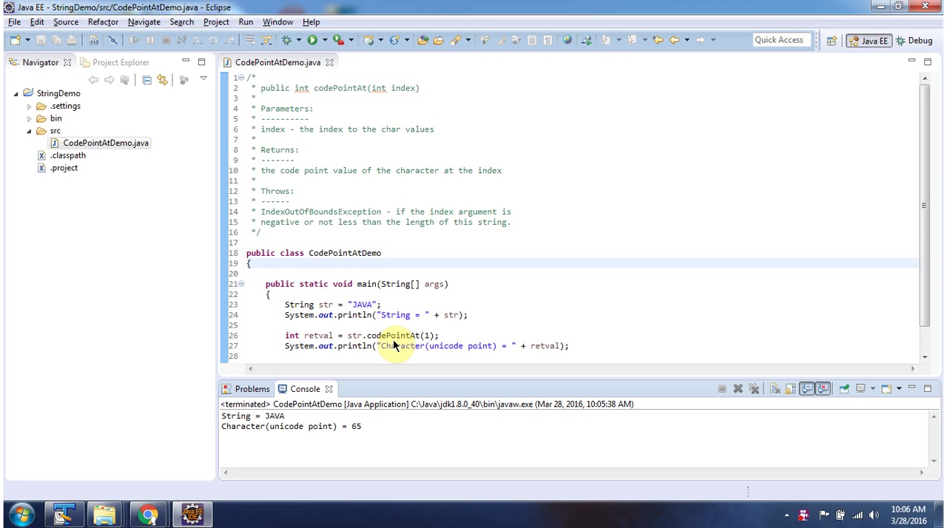
pyautogui.moveTo(383, 369)
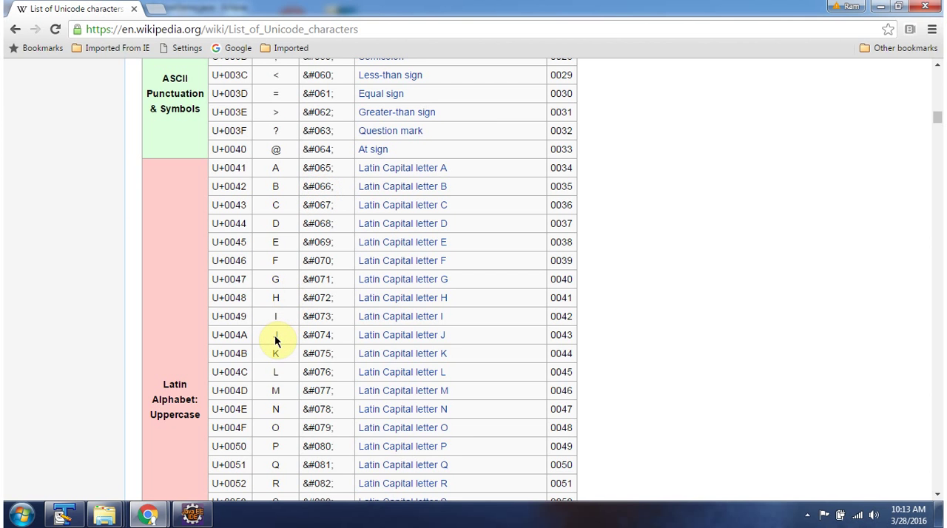
pyautogui.moveTo(331, 344)
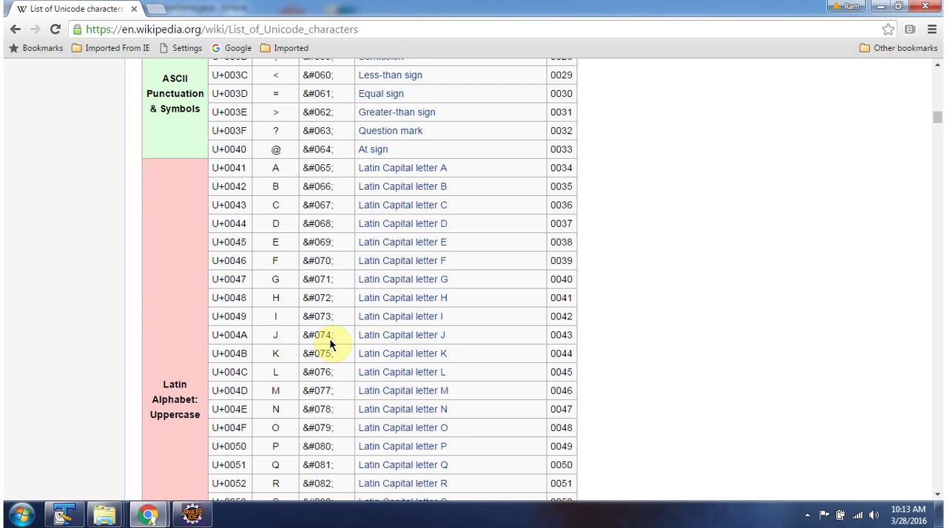